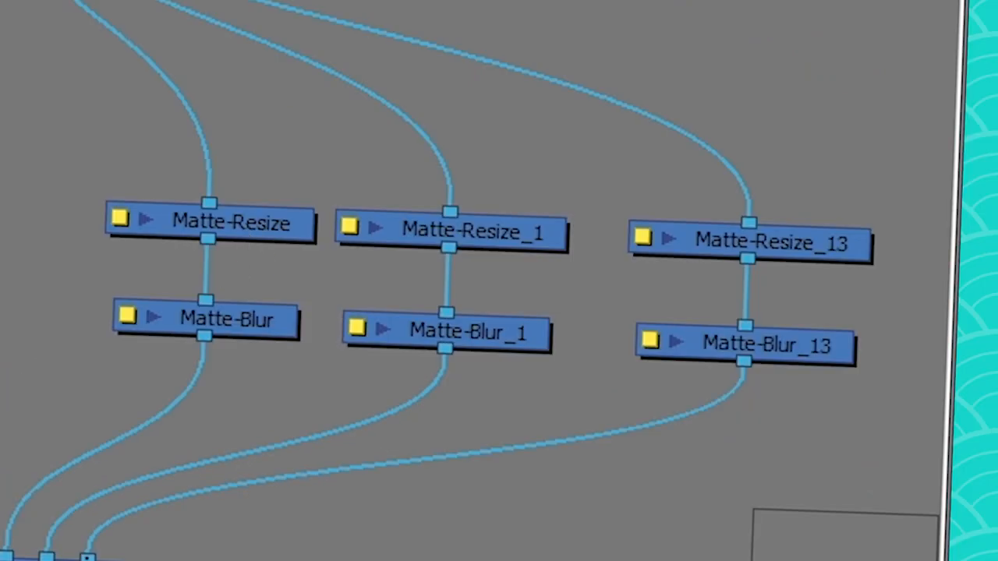
{"action": "mouse_move", "coordinate": [127, 323]}
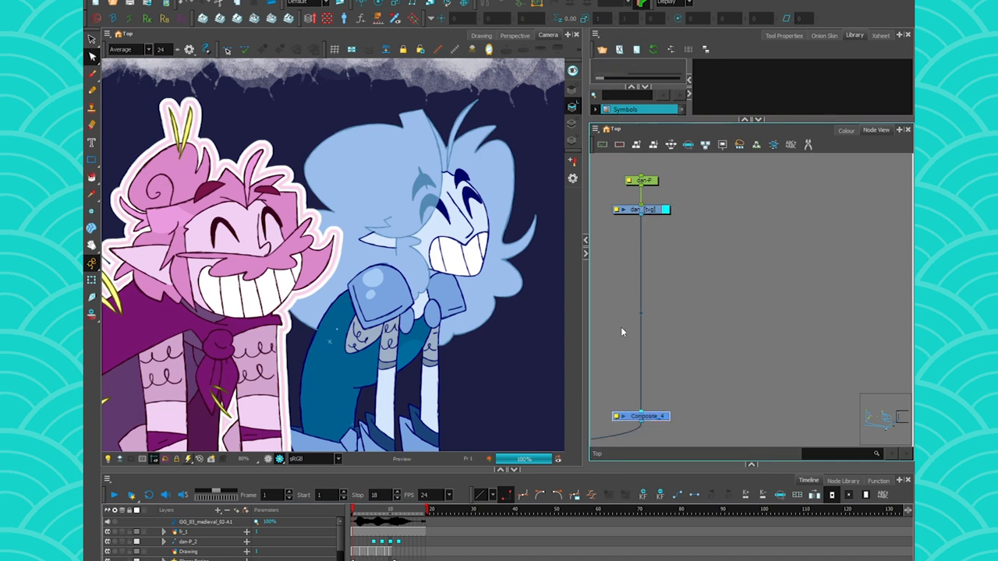
{"action": "mouse_move", "coordinate": [783, 351]}
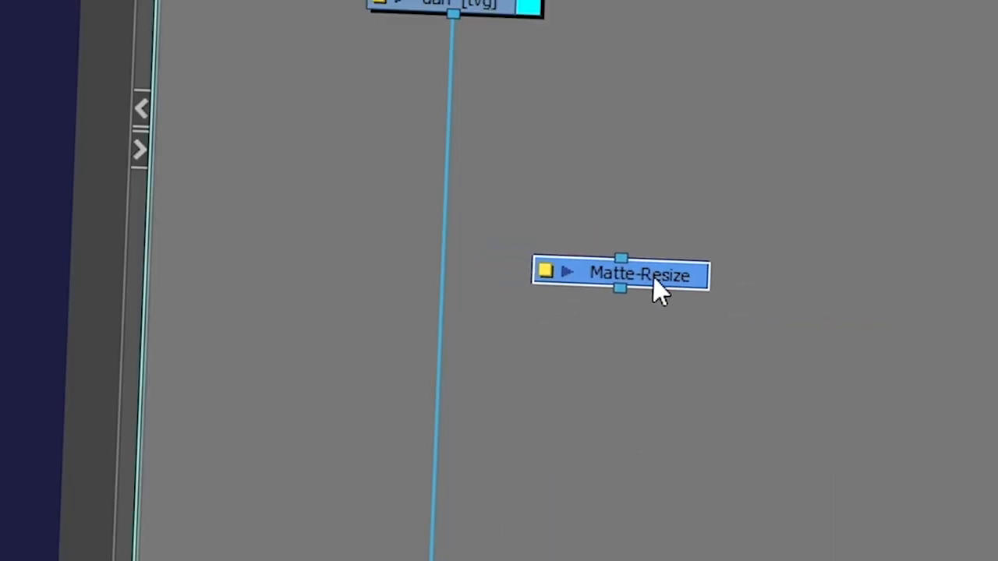
Search the nodes for 'matte' and insert a Matte-Resize node into the character's network
{"action": "type", "text": "matte-Resize"}
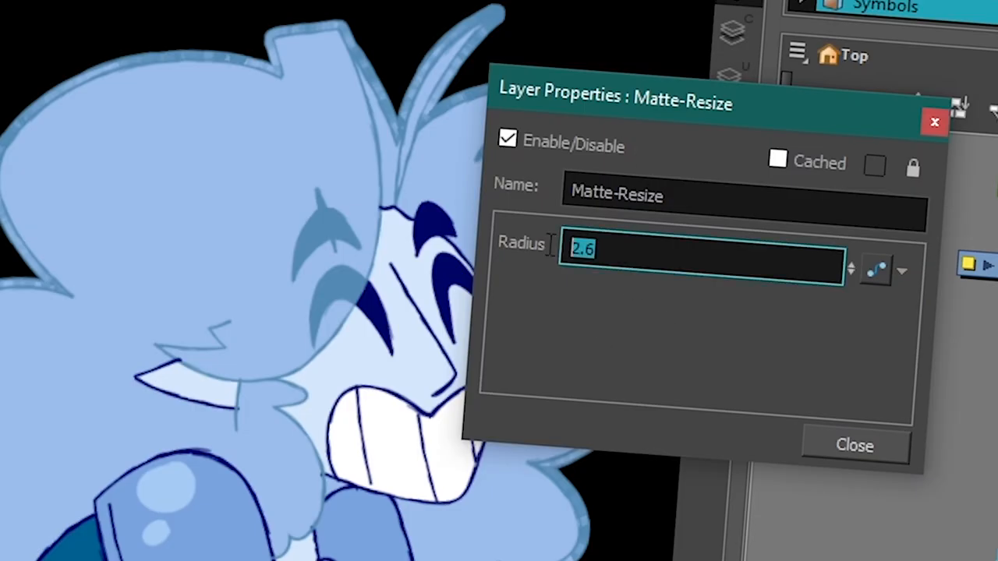
Set the Matte-Resize radius to 5 in Layer Properties
{"action": "type", "text": "5"}
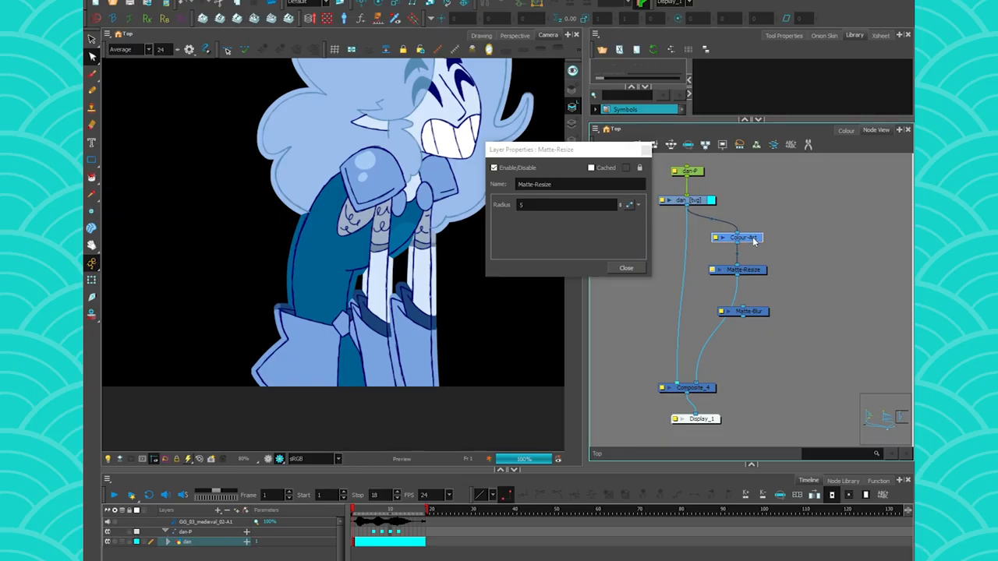
{"action": "mouse_move", "coordinate": [741, 238]}
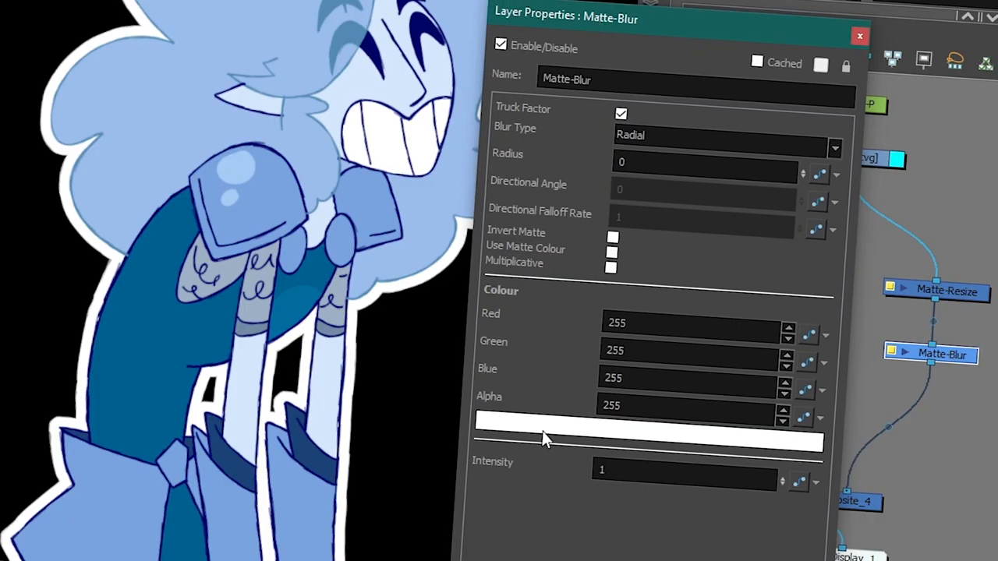
Change the Matte-Blur colour to a pale lavender and close its settings
{"action": "left_click", "coordinate": [647, 433]}
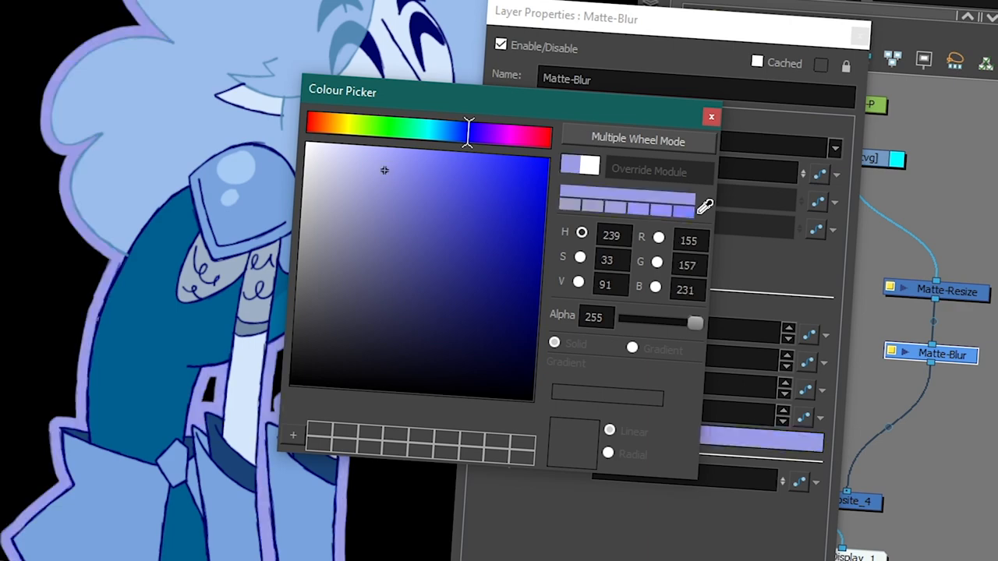
{"action": "left_click", "coordinate": [710, 117]}
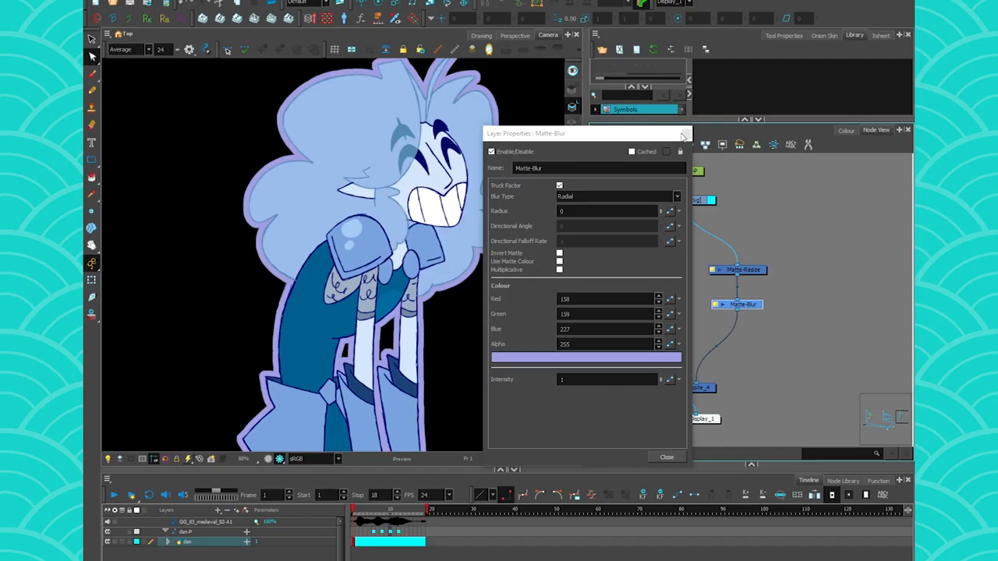
{"action": "left_click", "coordinate": [743, 269]}
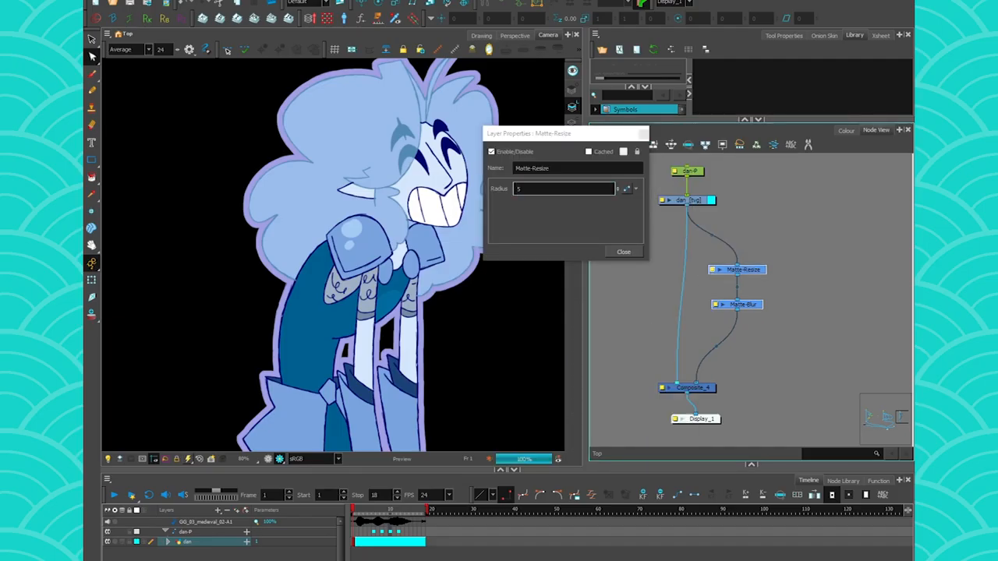
Give the duplicated Matte-Blur_4 branch a light-blue outline colour
{"action": "left_click", "coordinate": [622, 251]}
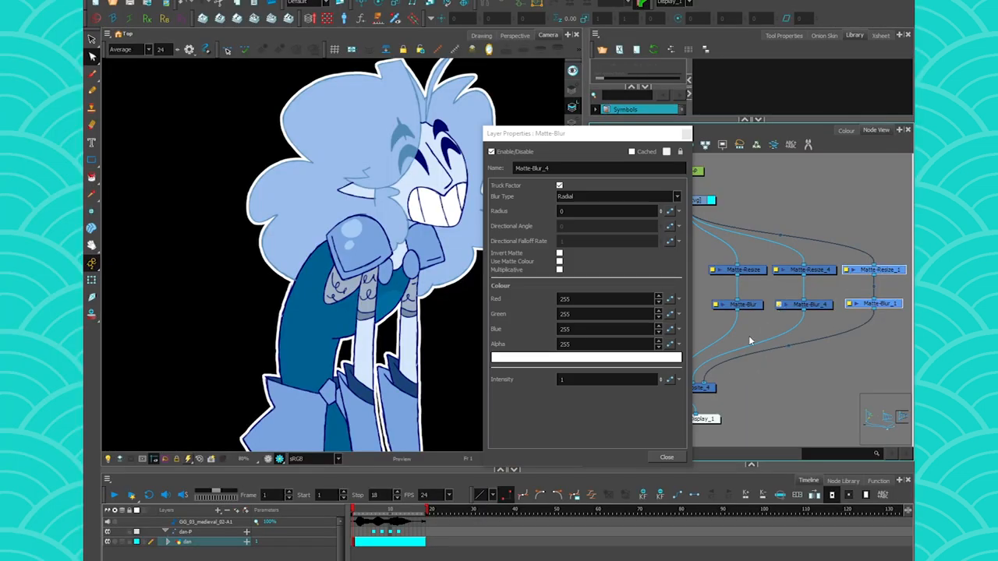
{"action": "left_click", "coordinate": [584, 357]}
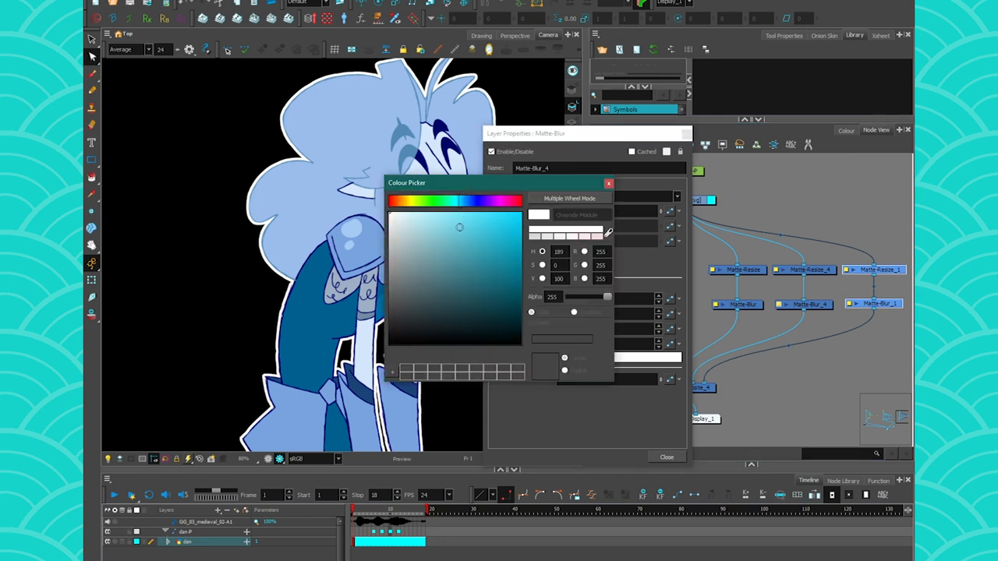
{"action": "left_click", "coordinate": [666, 457]}
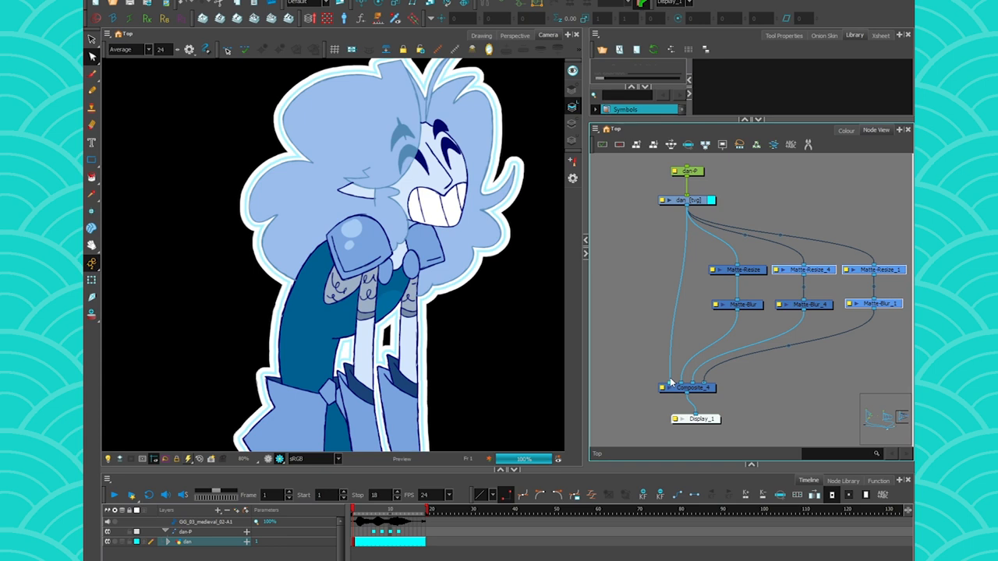
{"action": "mouse_move", "coordinate": [676, 367]}
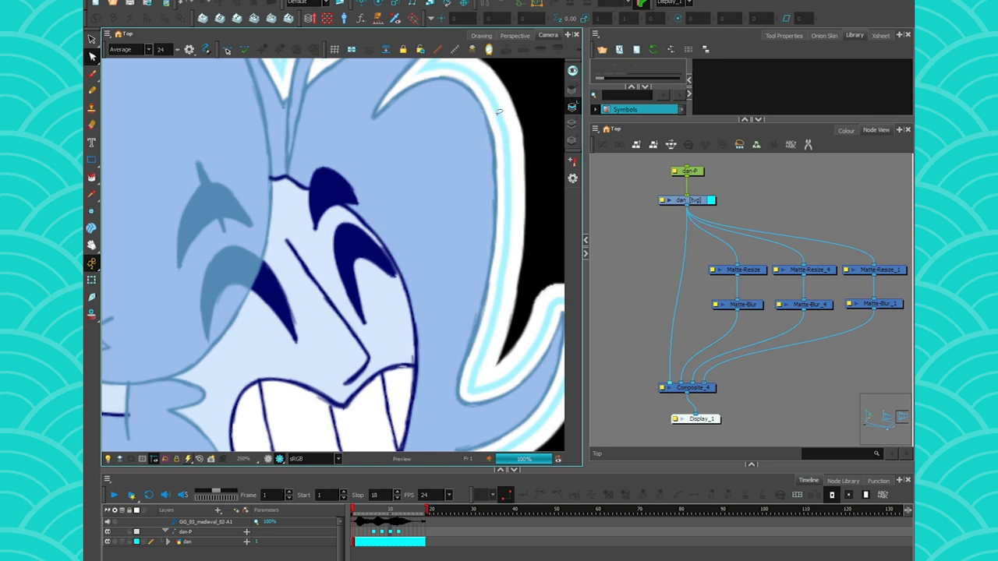
{"action": "mouse_move", "coordinate": [503, 358]}
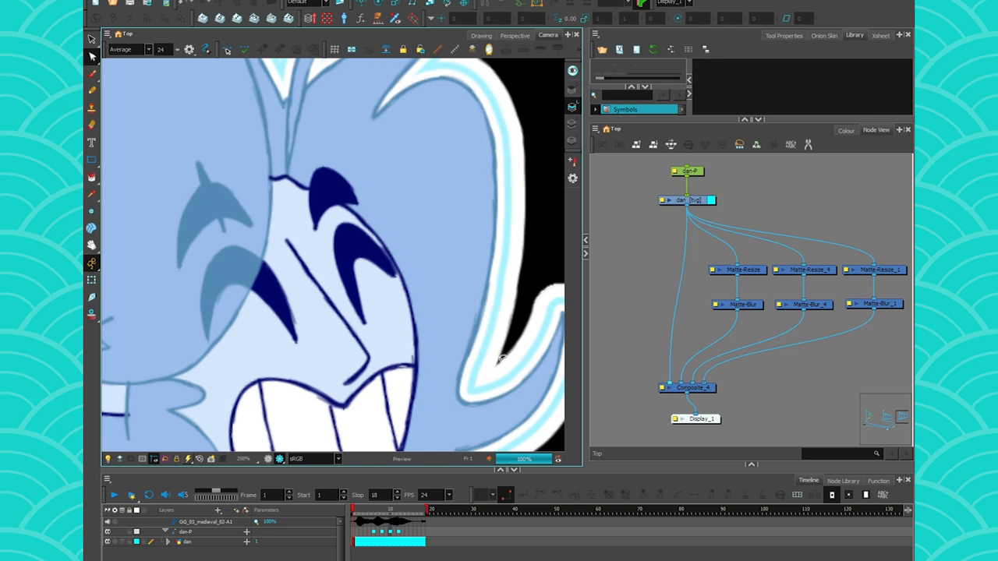
{"action": "mouse_move", "coordinate": [490, 329]}
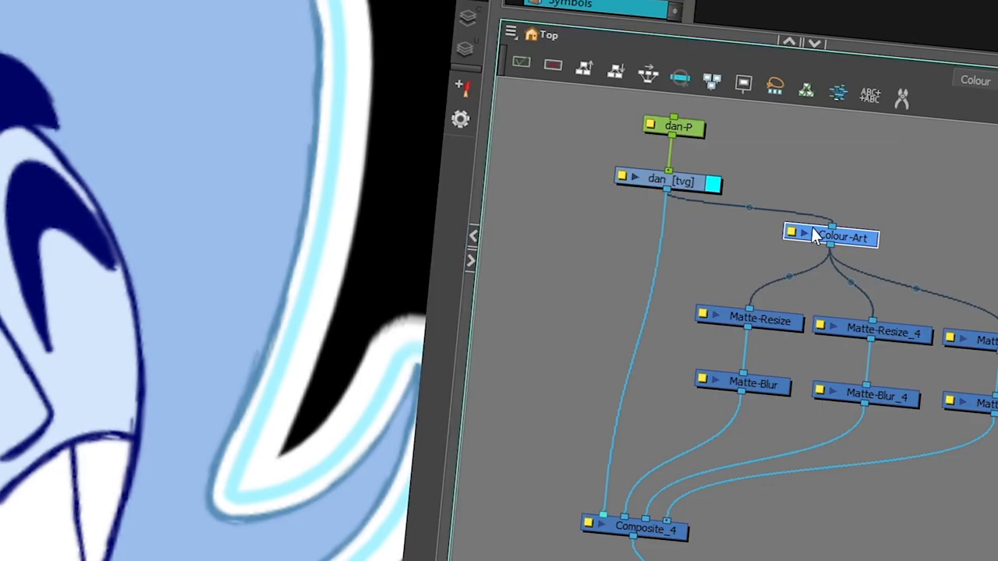
{"action": "left_click", "coordinate": [841, 237]}
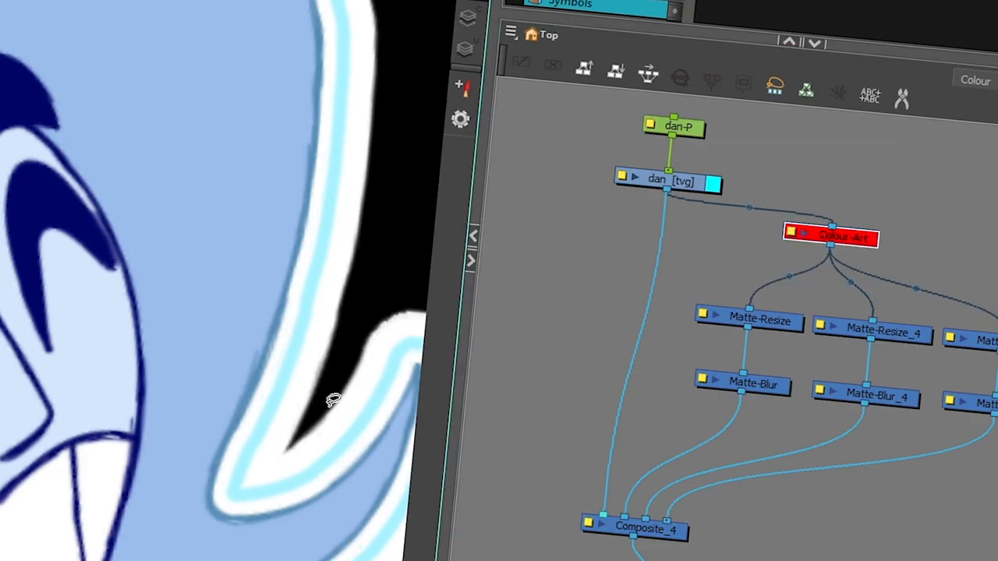
{"action": "left_click", "coordinate": [831, 237]}
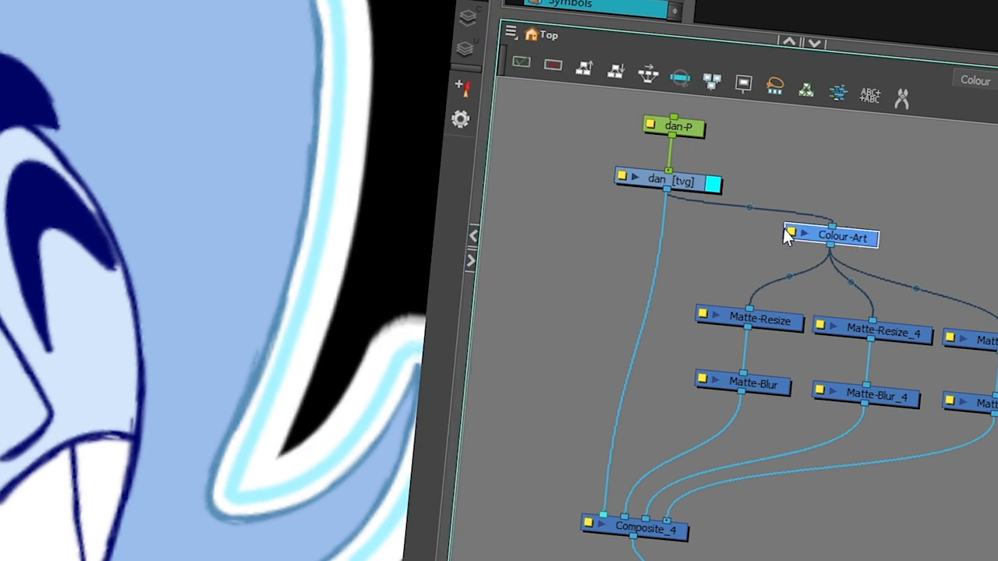